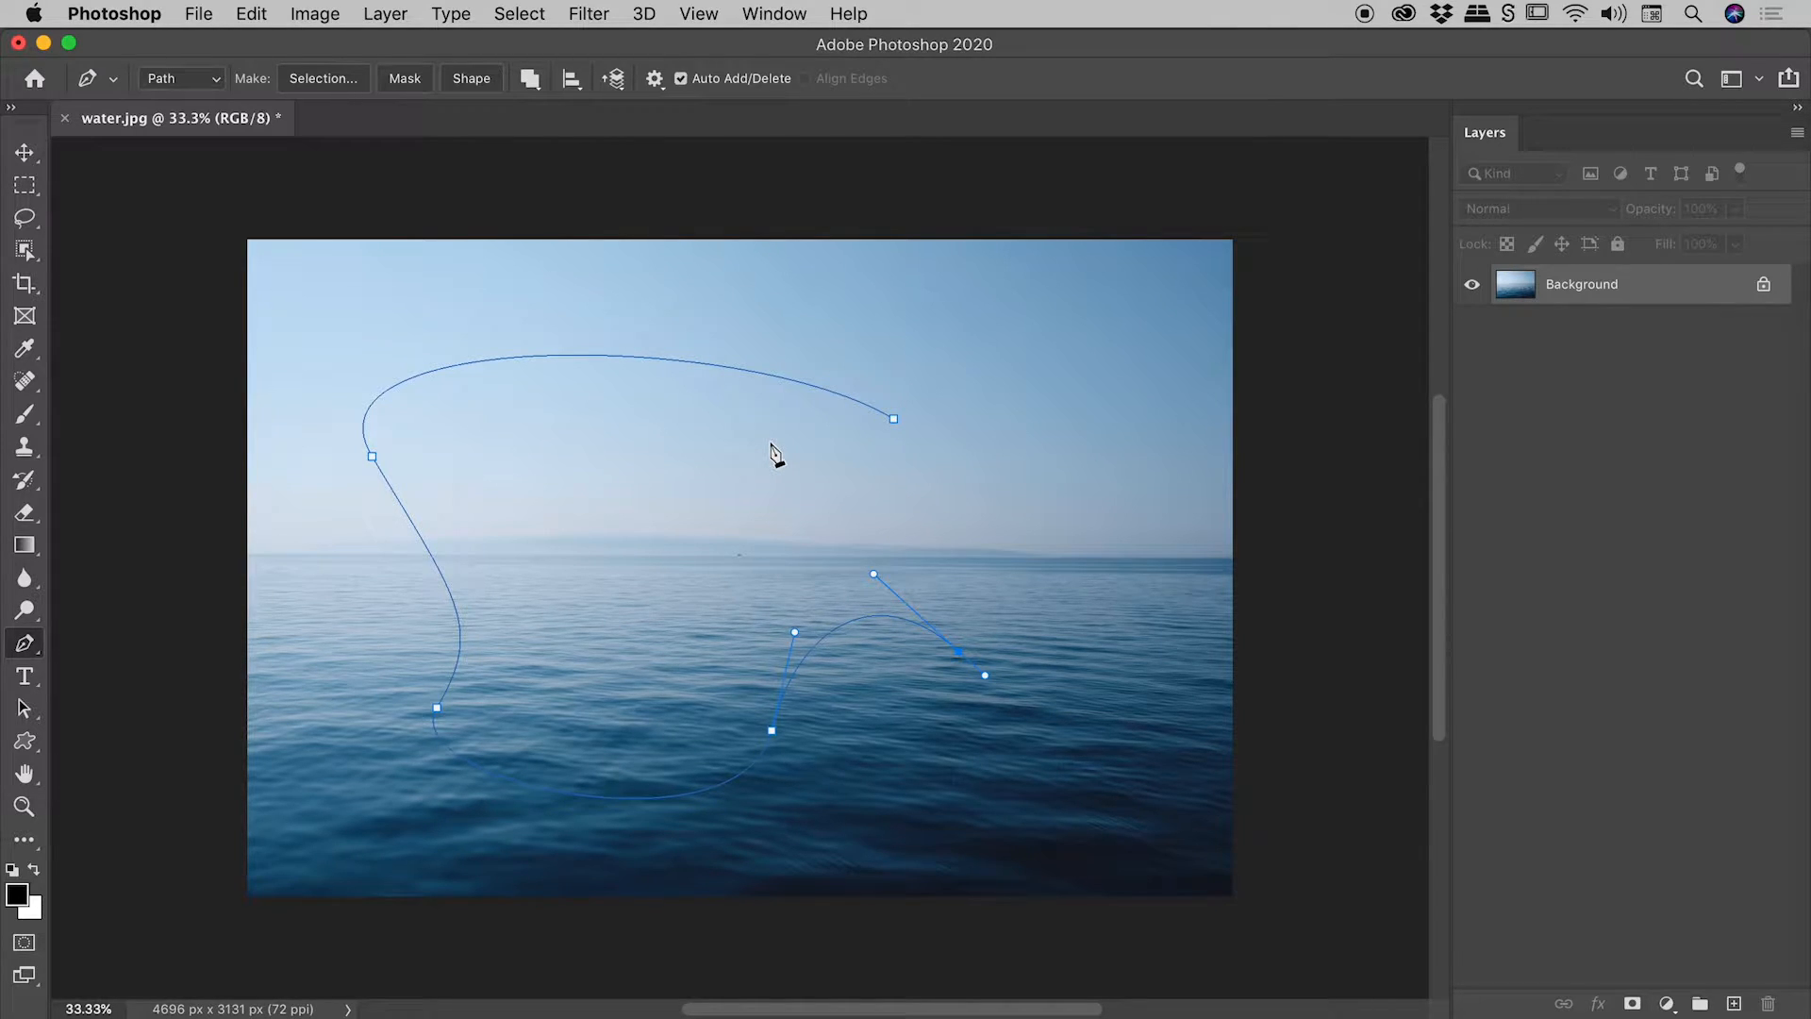
mouse_move(736, 413)
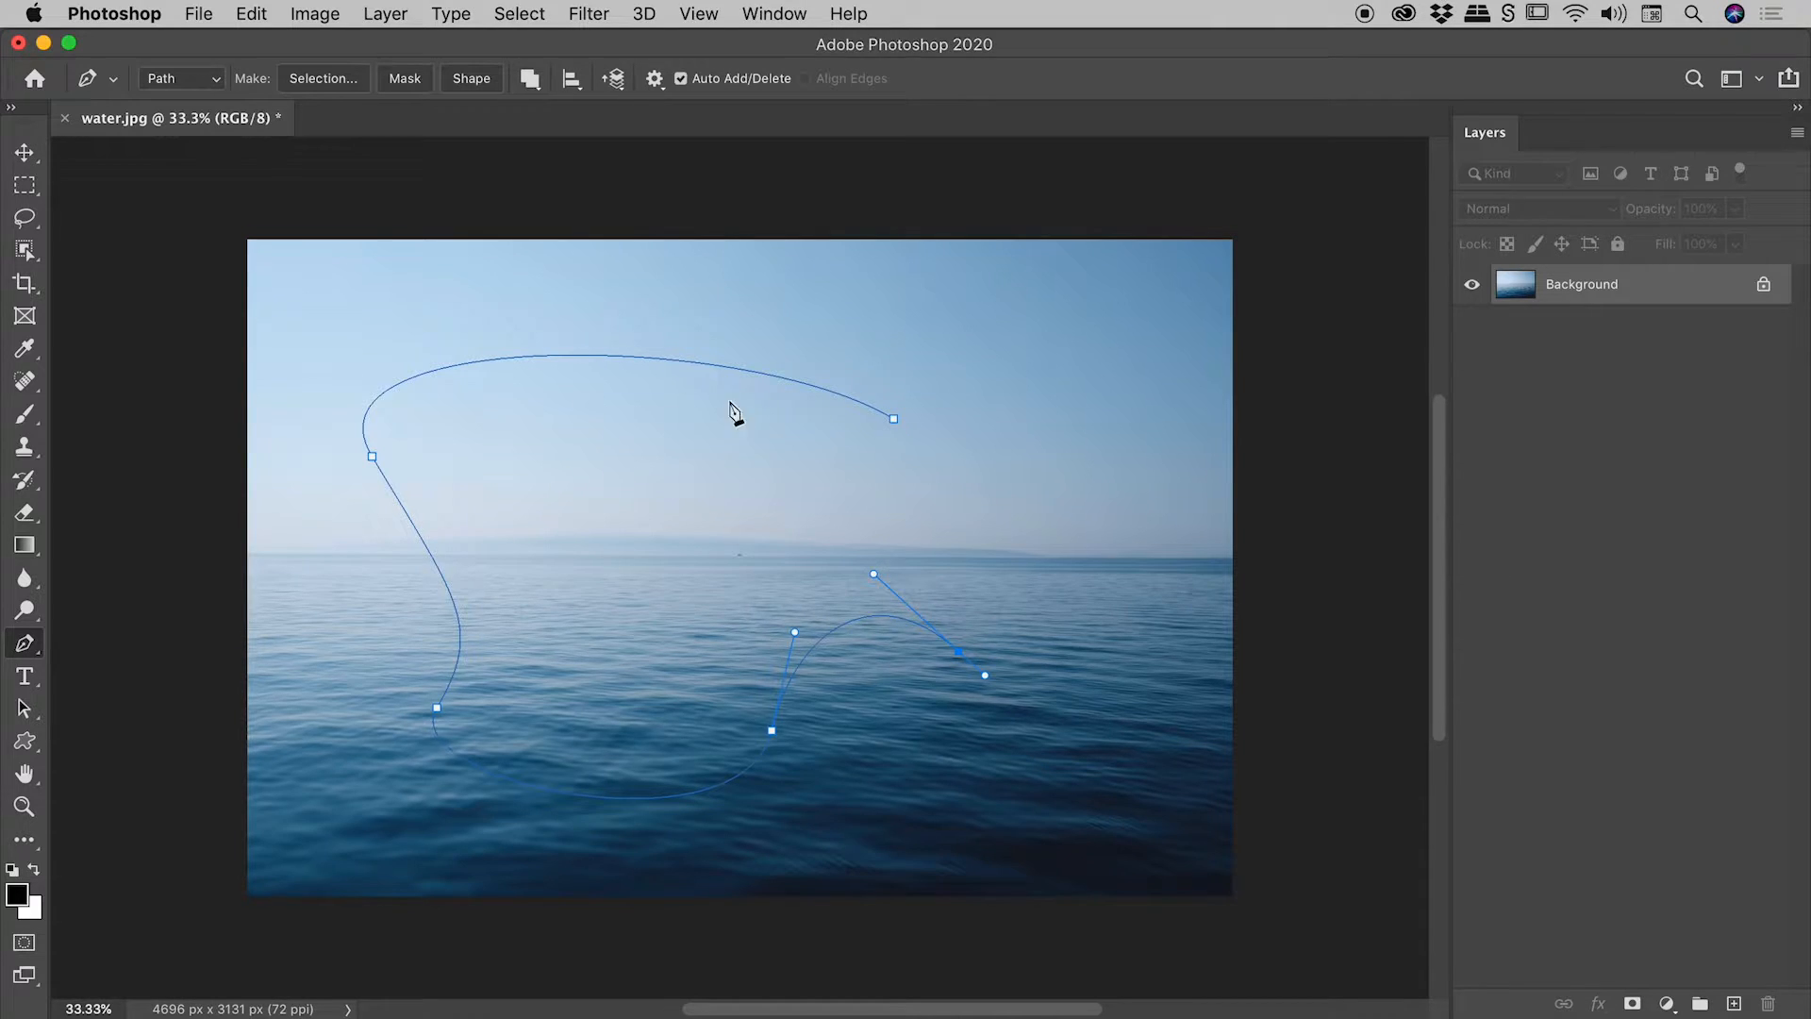
mouse_move(739, 368)
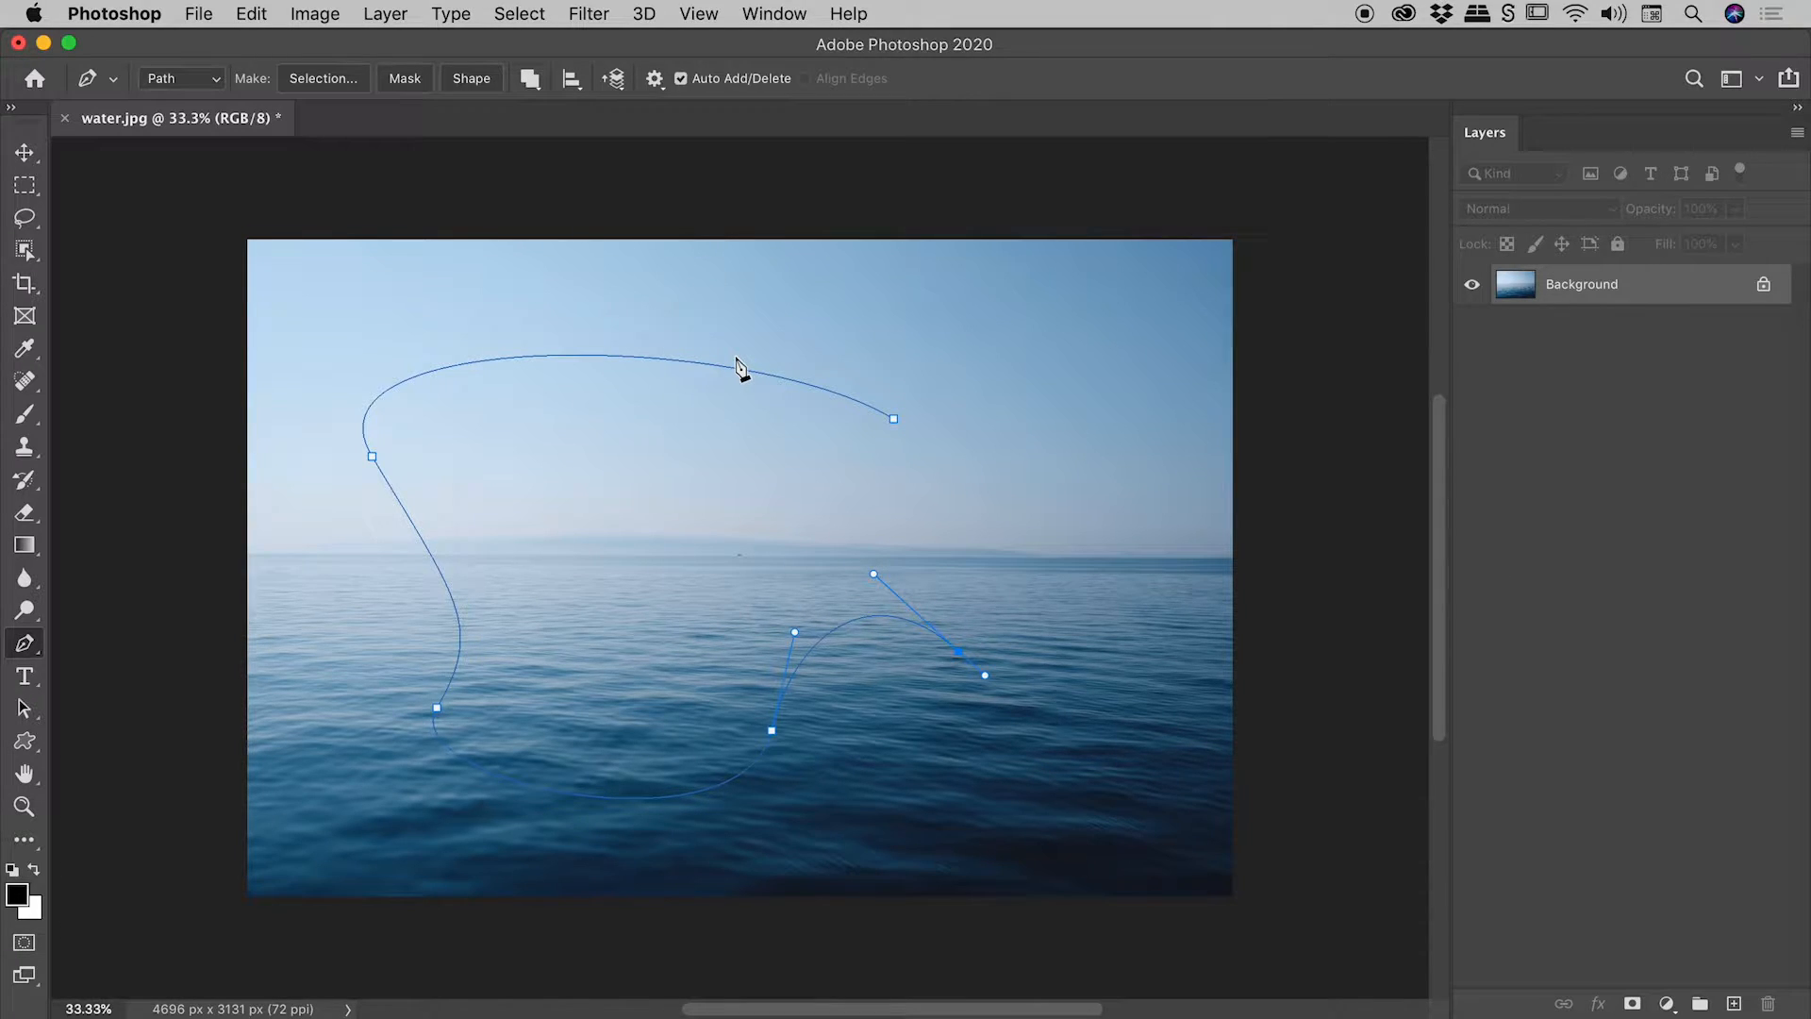
mouse_move(485, 317)
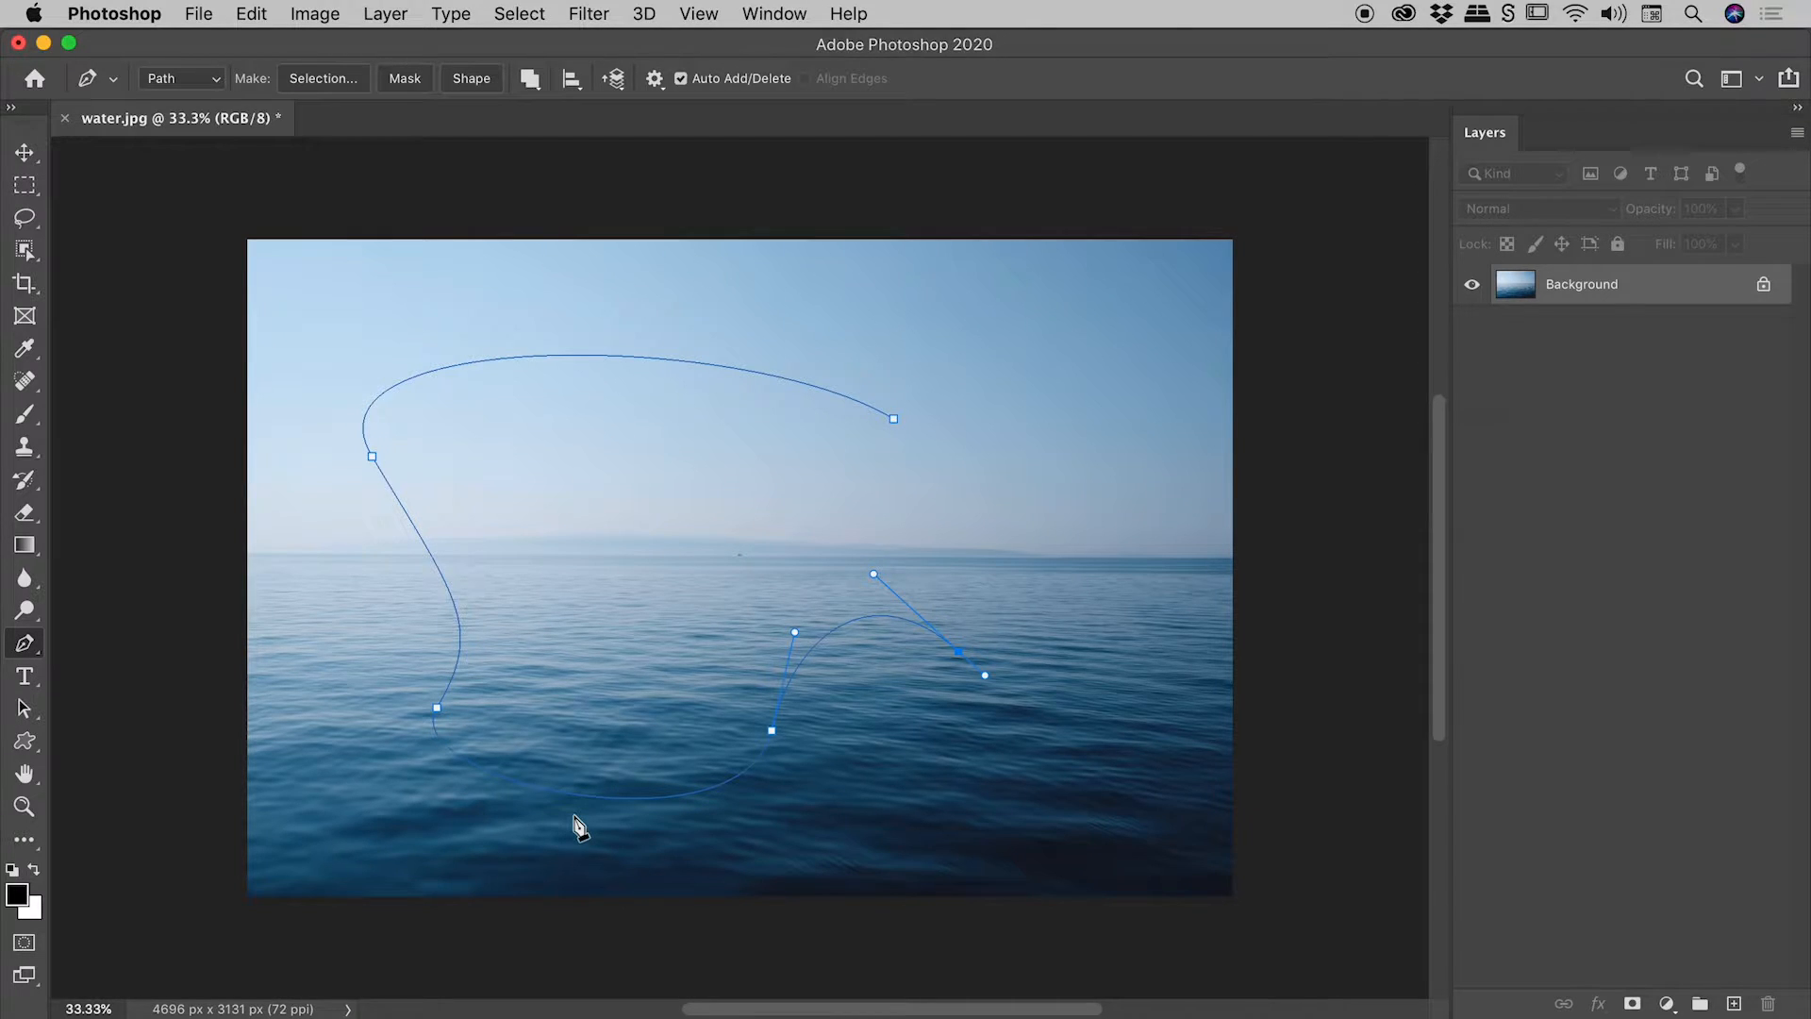
mouse_move(791, 534)
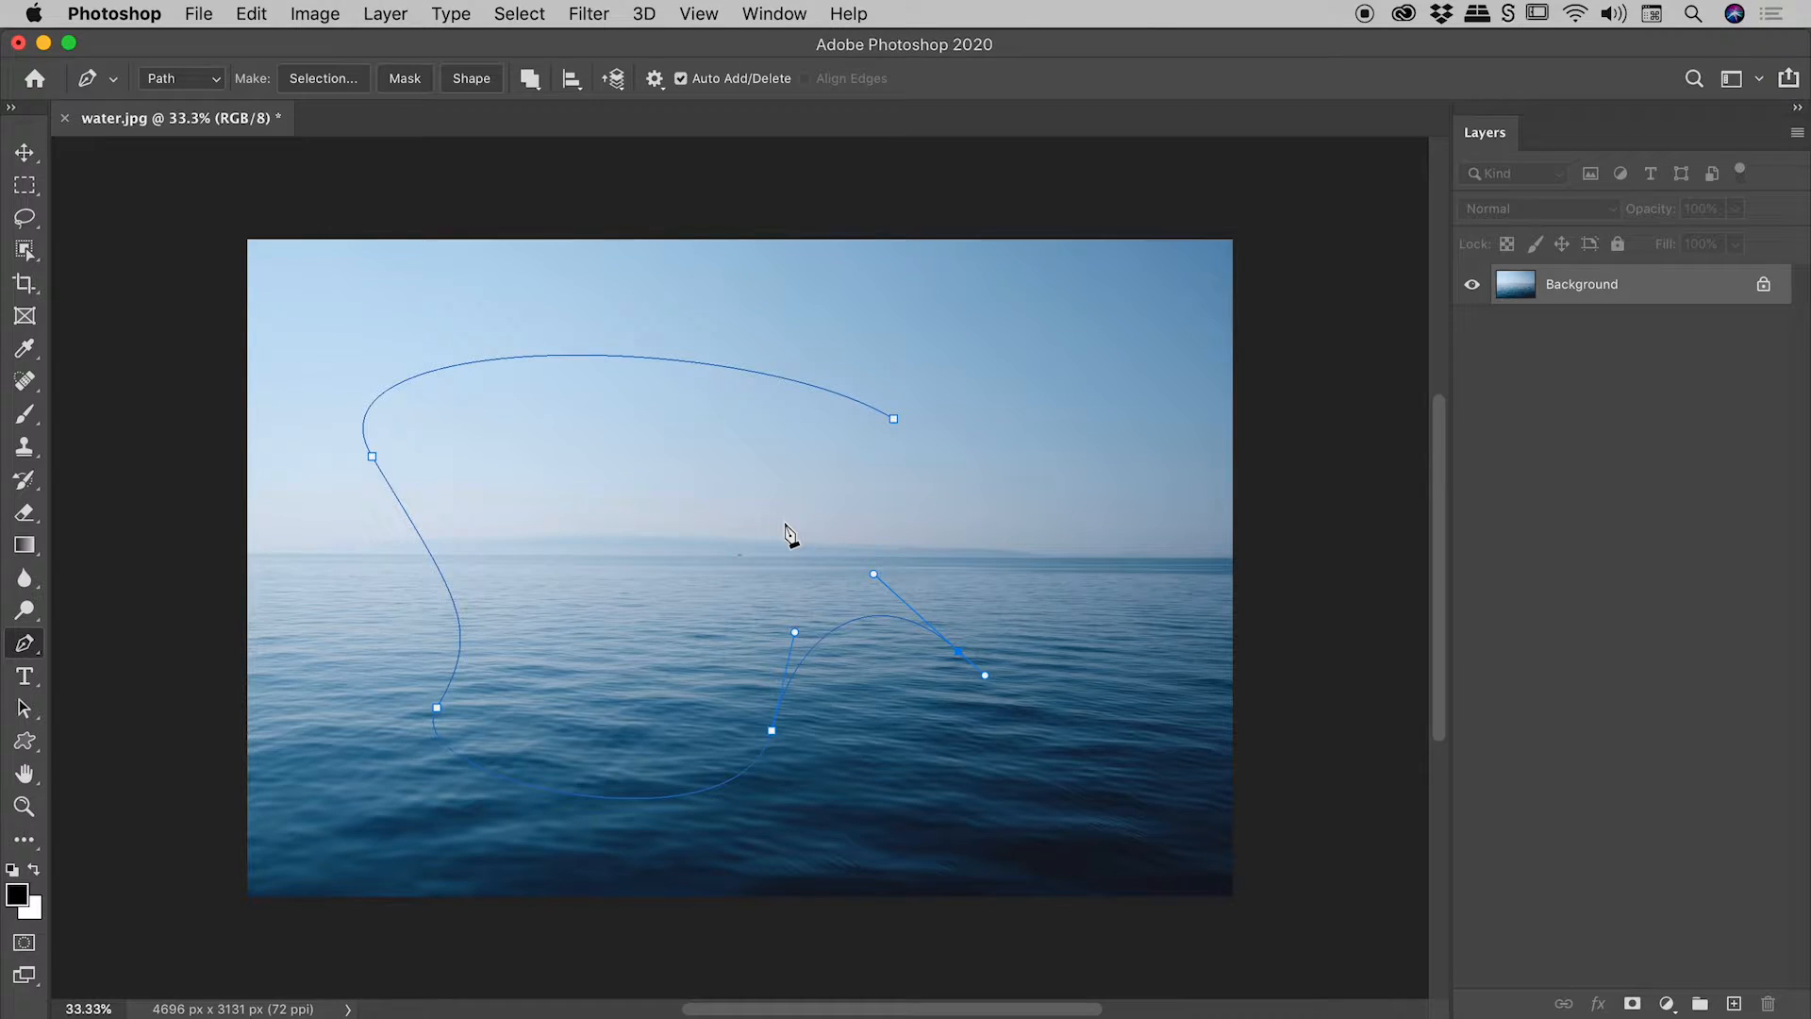
mouse_move(804, 179)
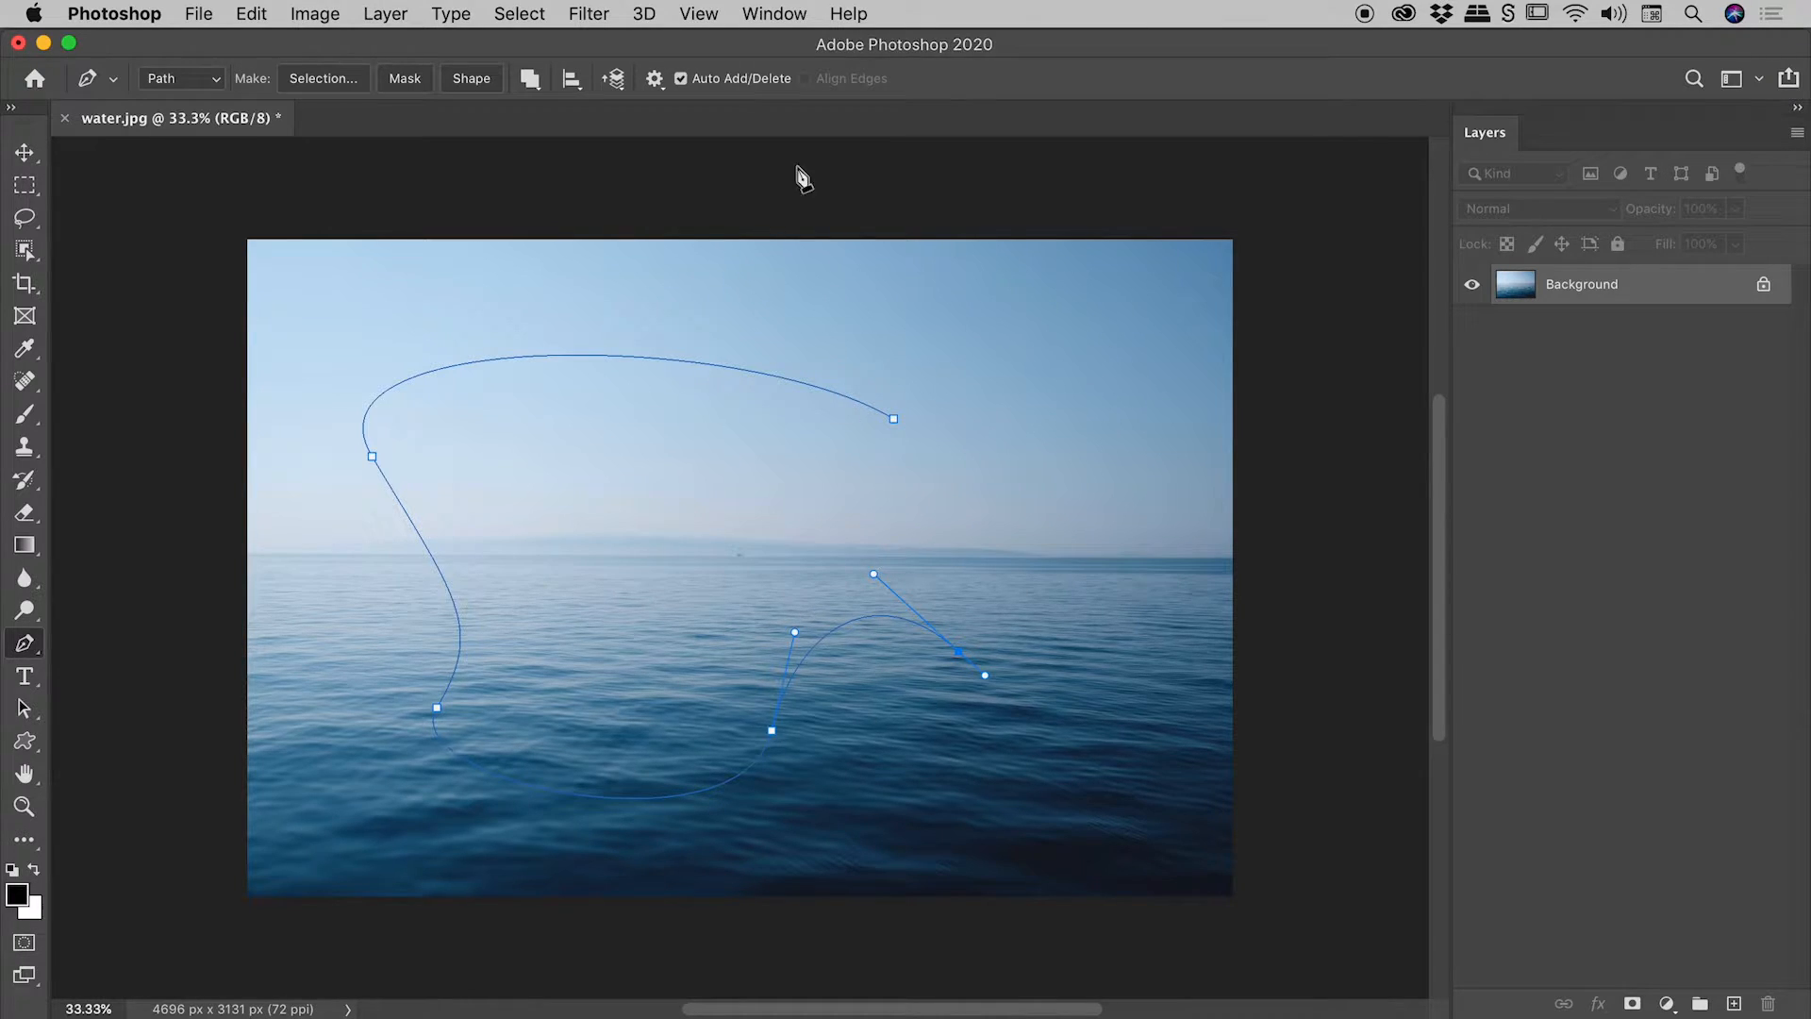
mouse_move(919, 112)
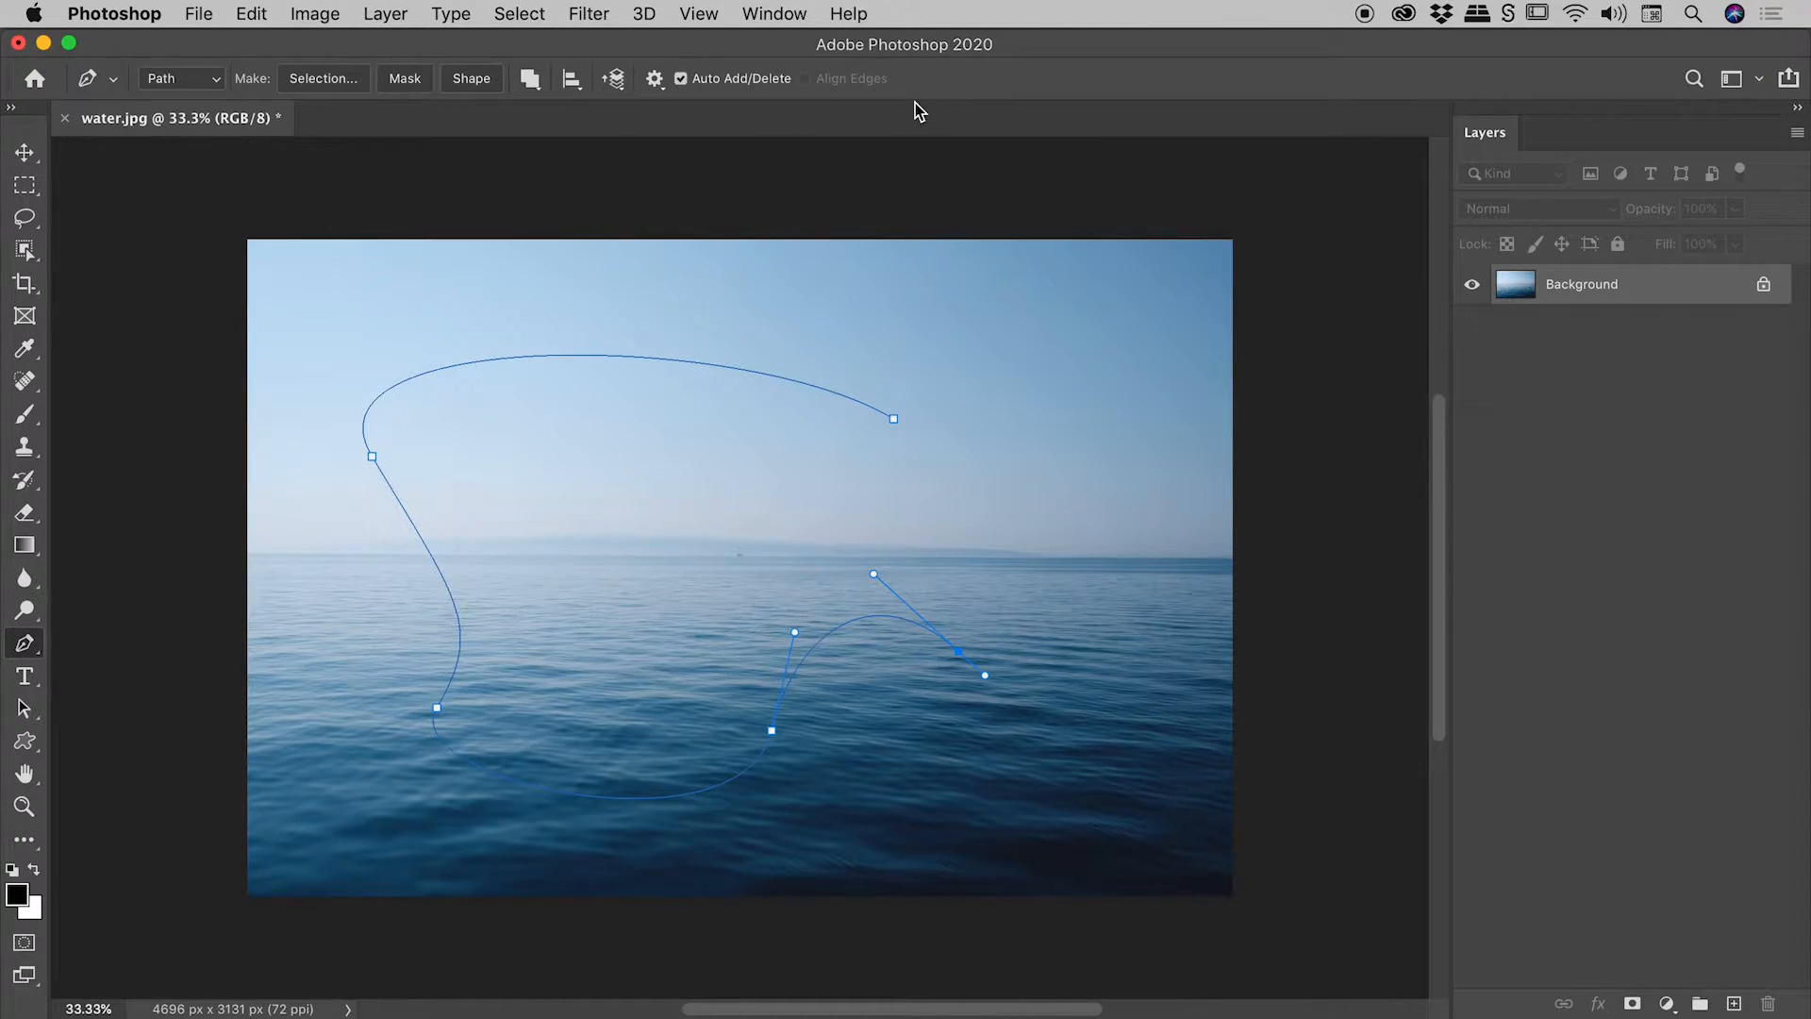
Step: Set the Pen tool's Path Options to magenta colour and 3 px thickness
left_click(774, 13)
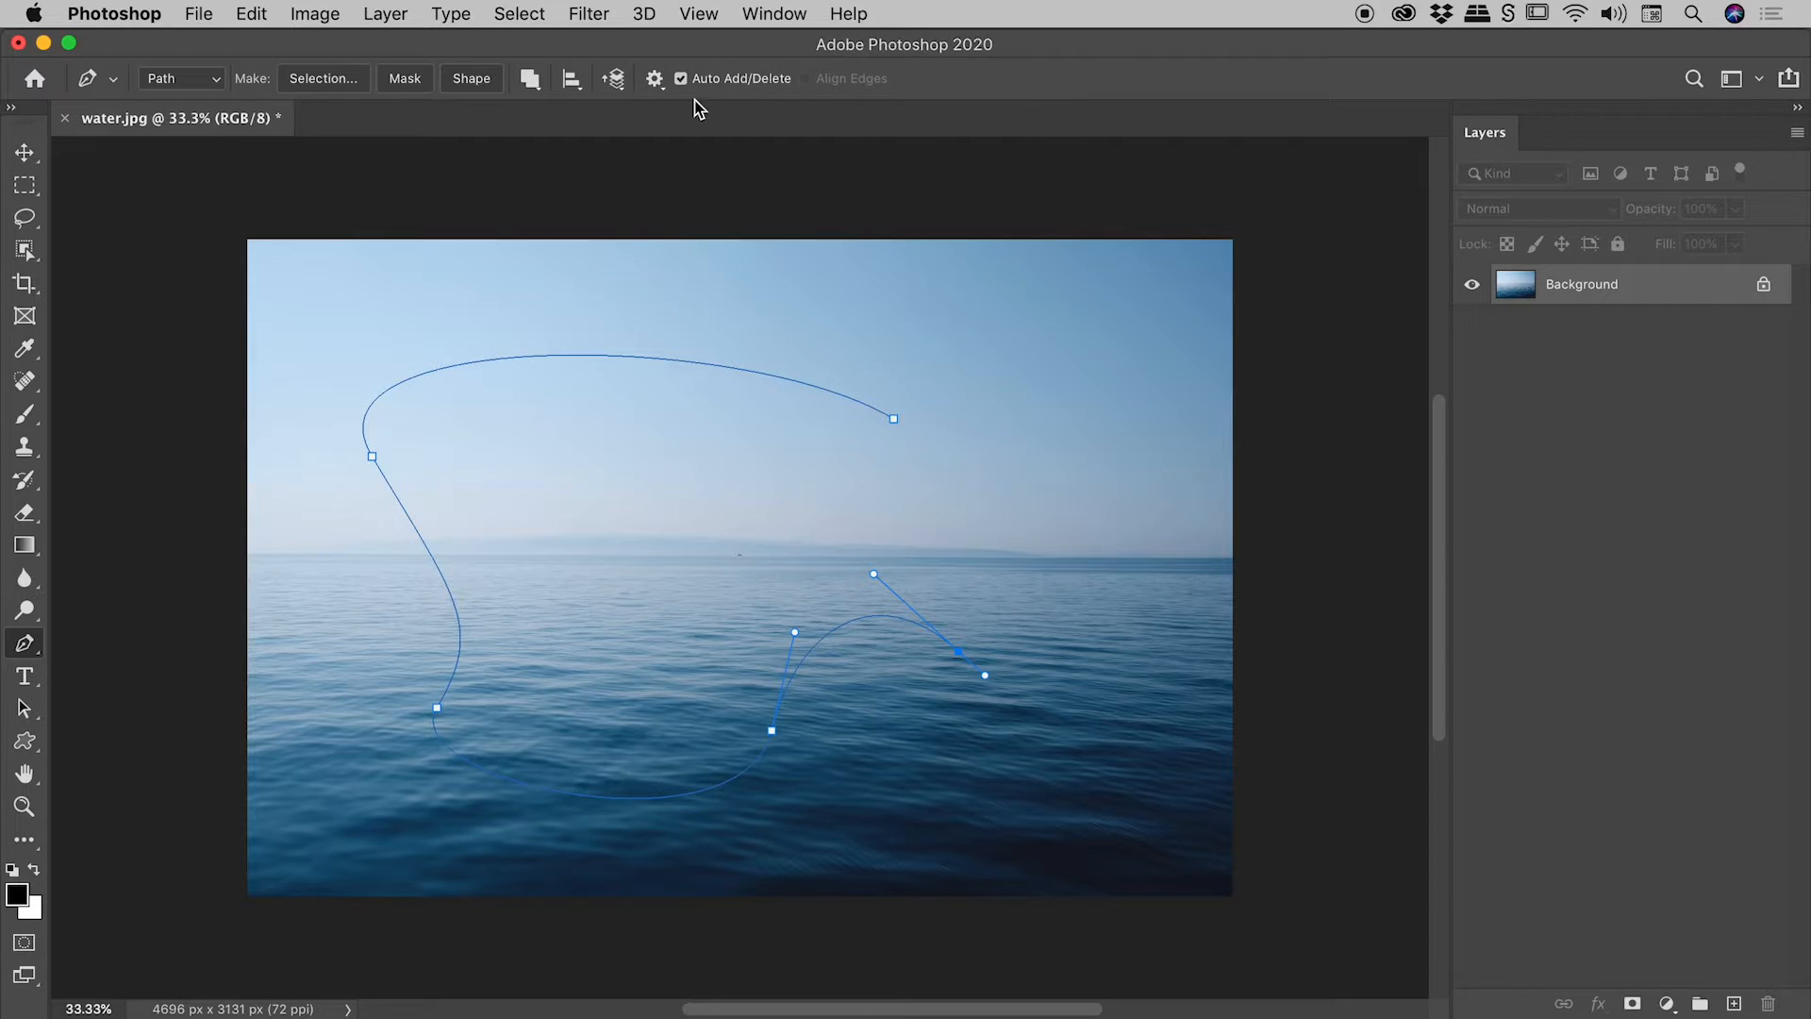
left_click(655, 80)
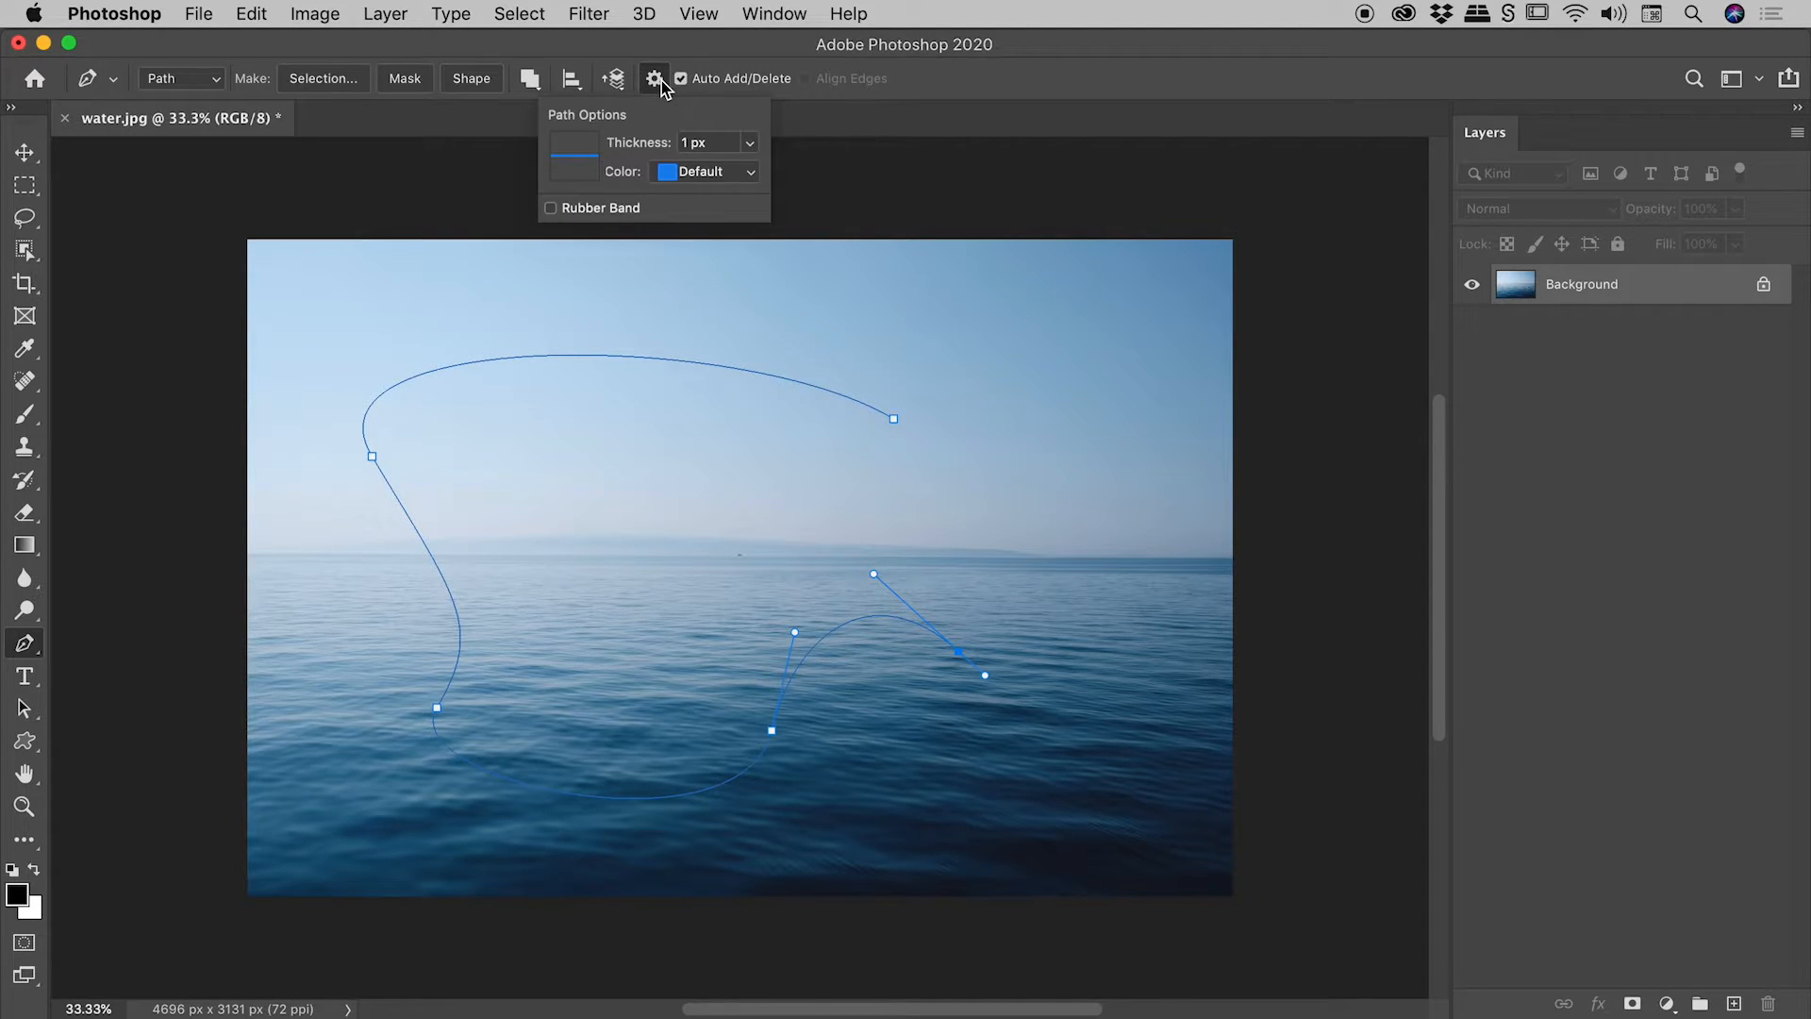
left_click(748, 172)
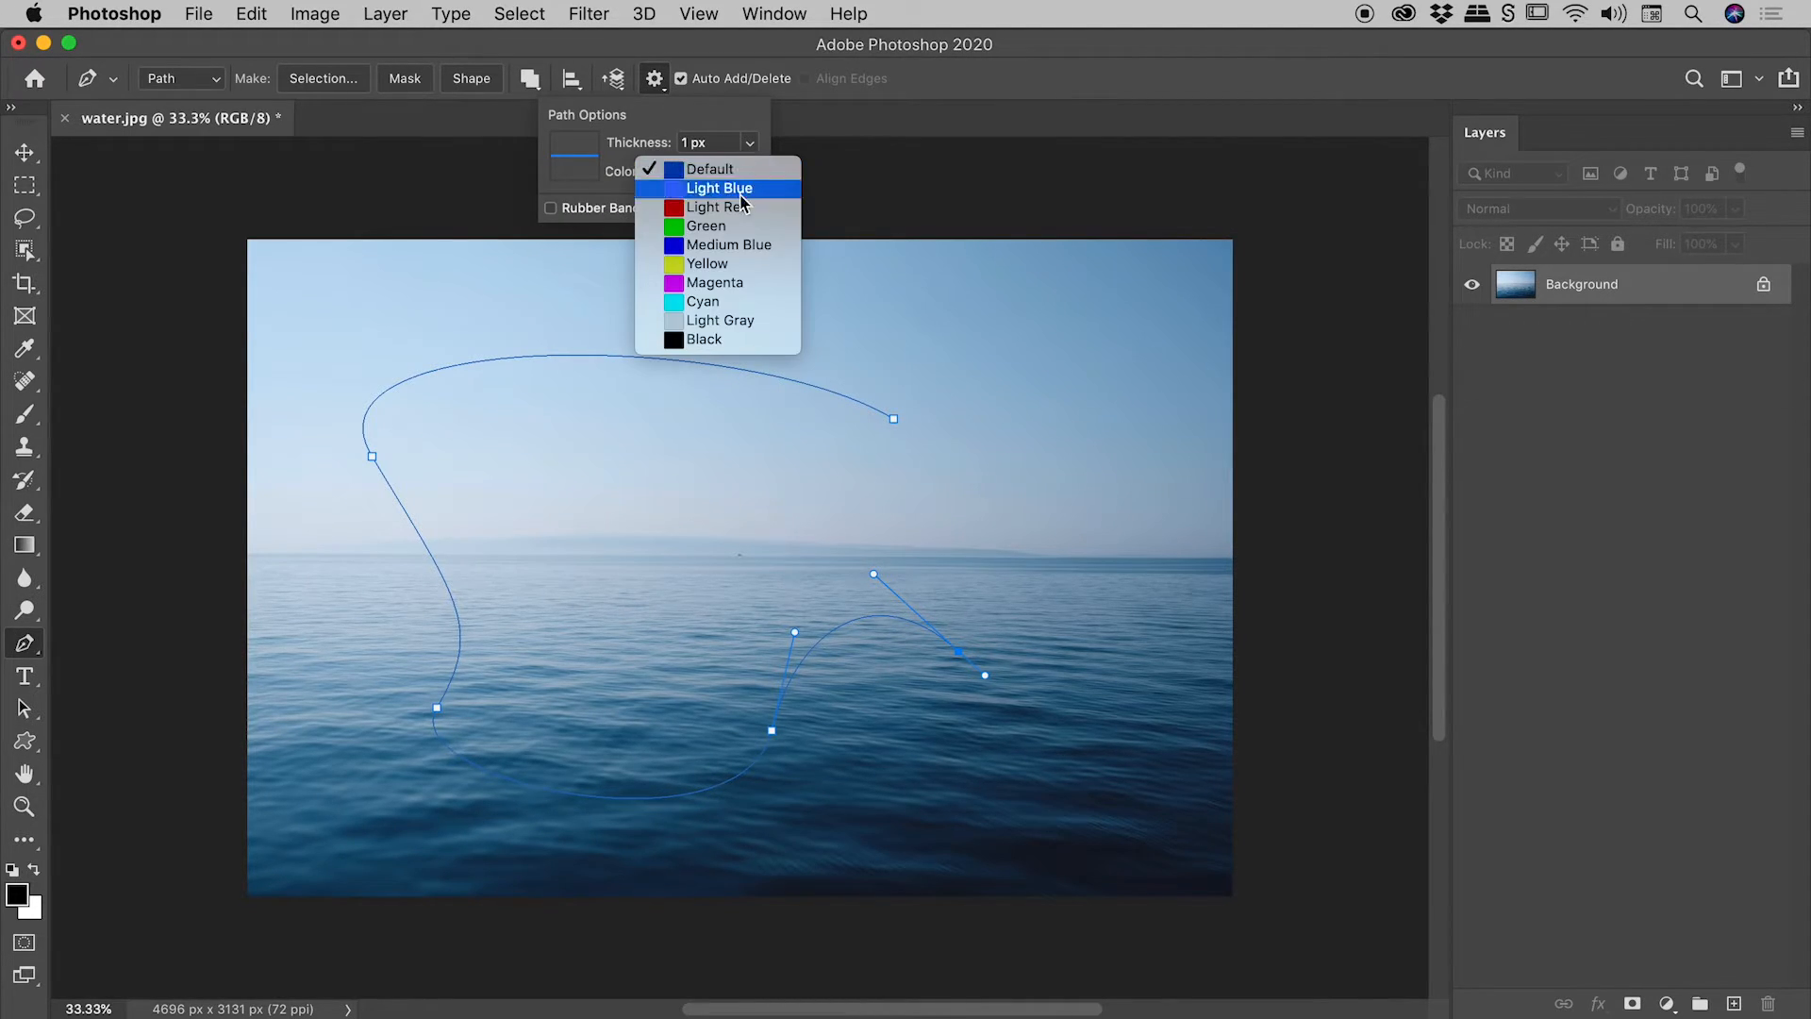
left_click(713, 281)
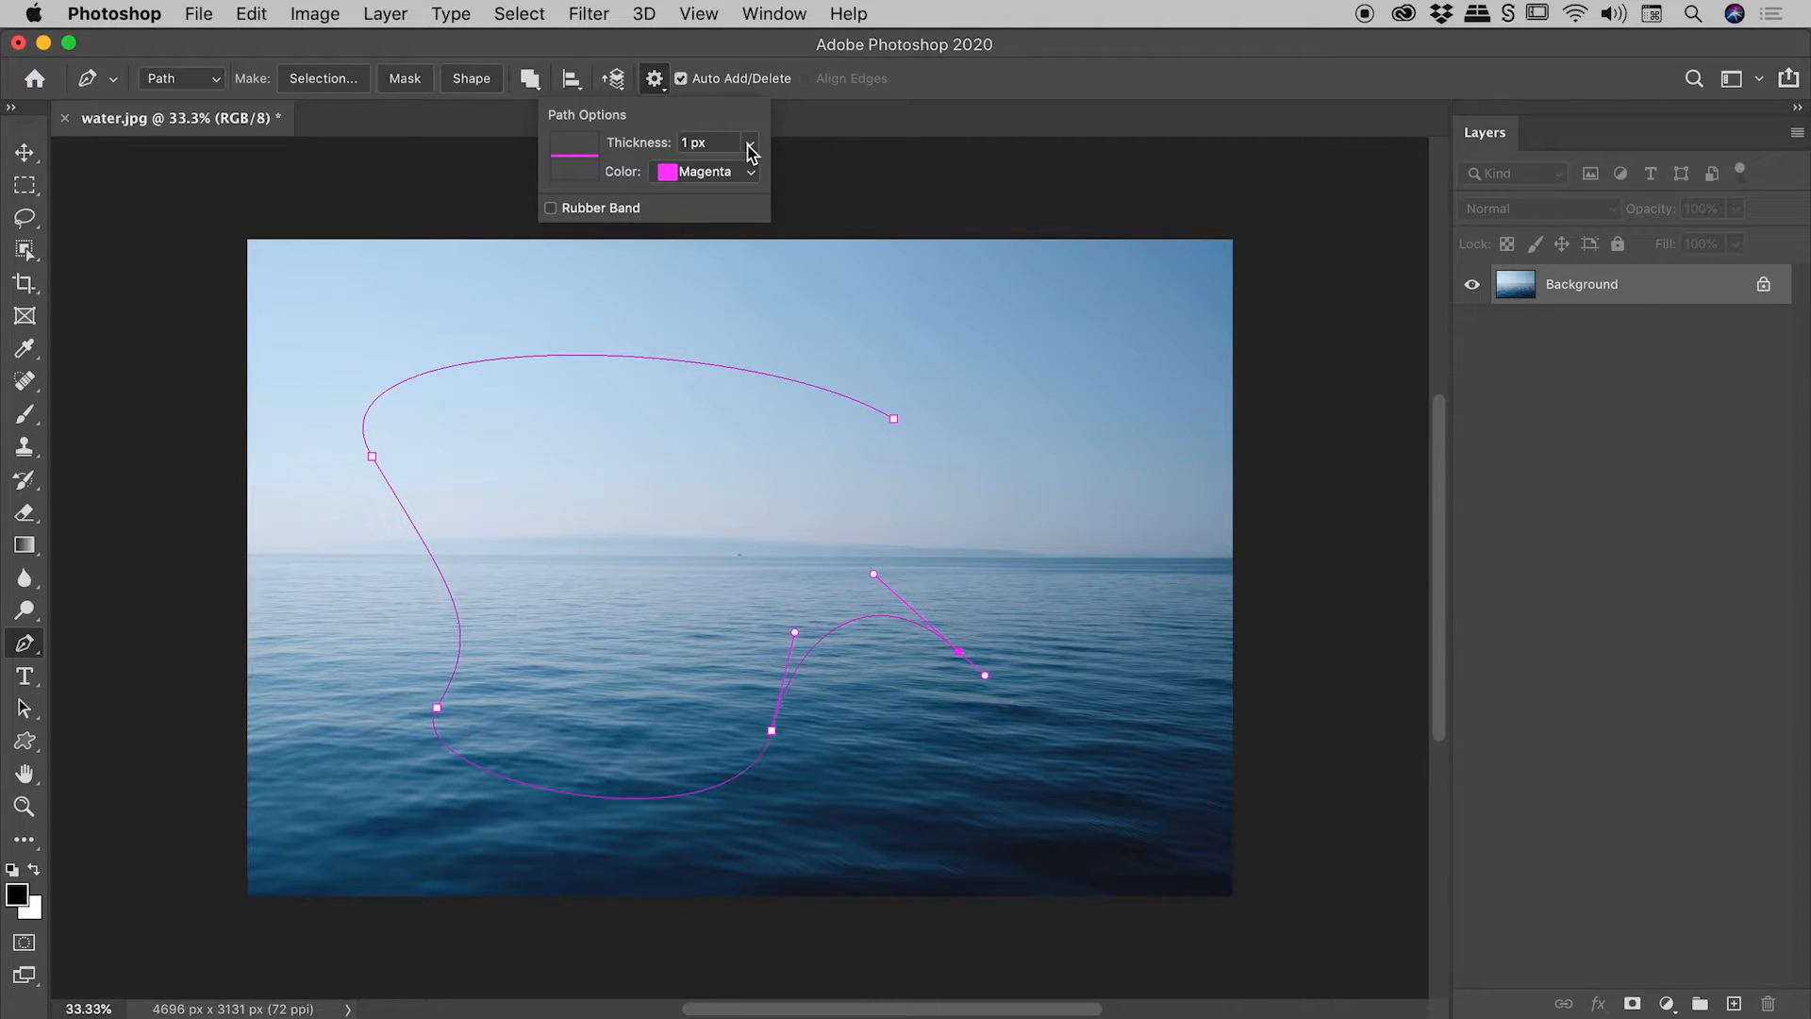
left_click(749, 153)
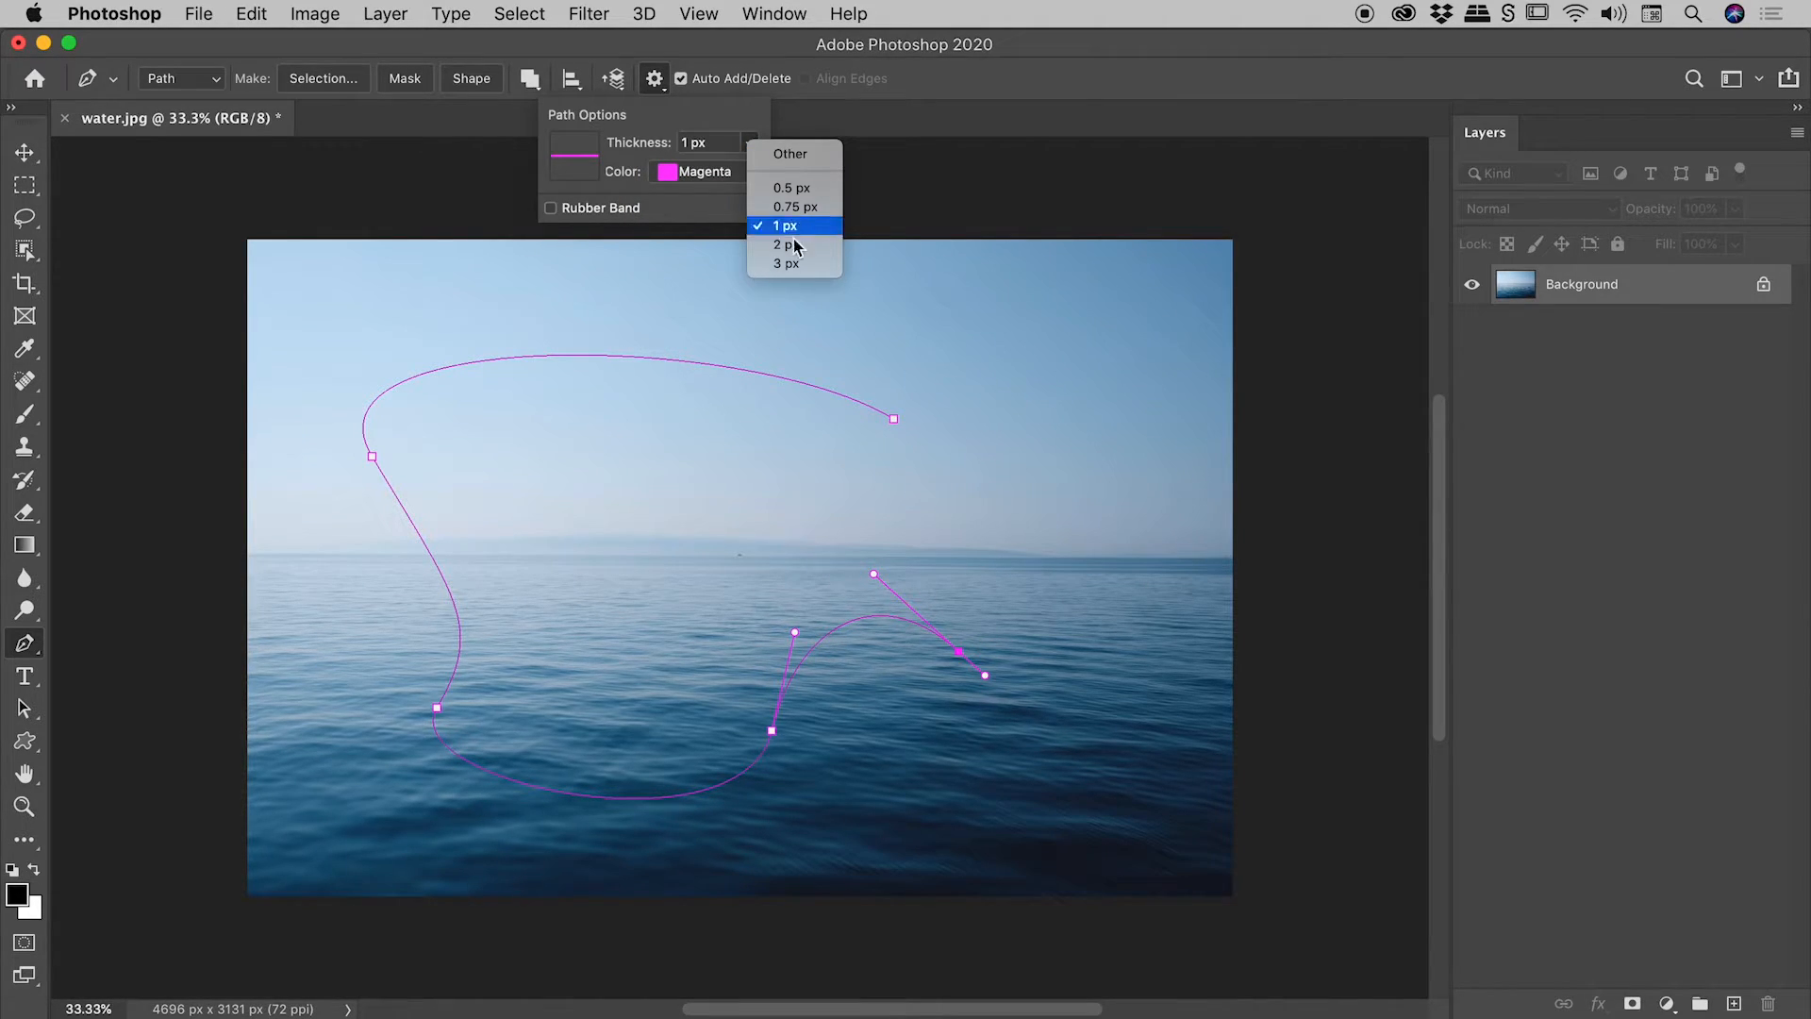
left_click(785, 264)
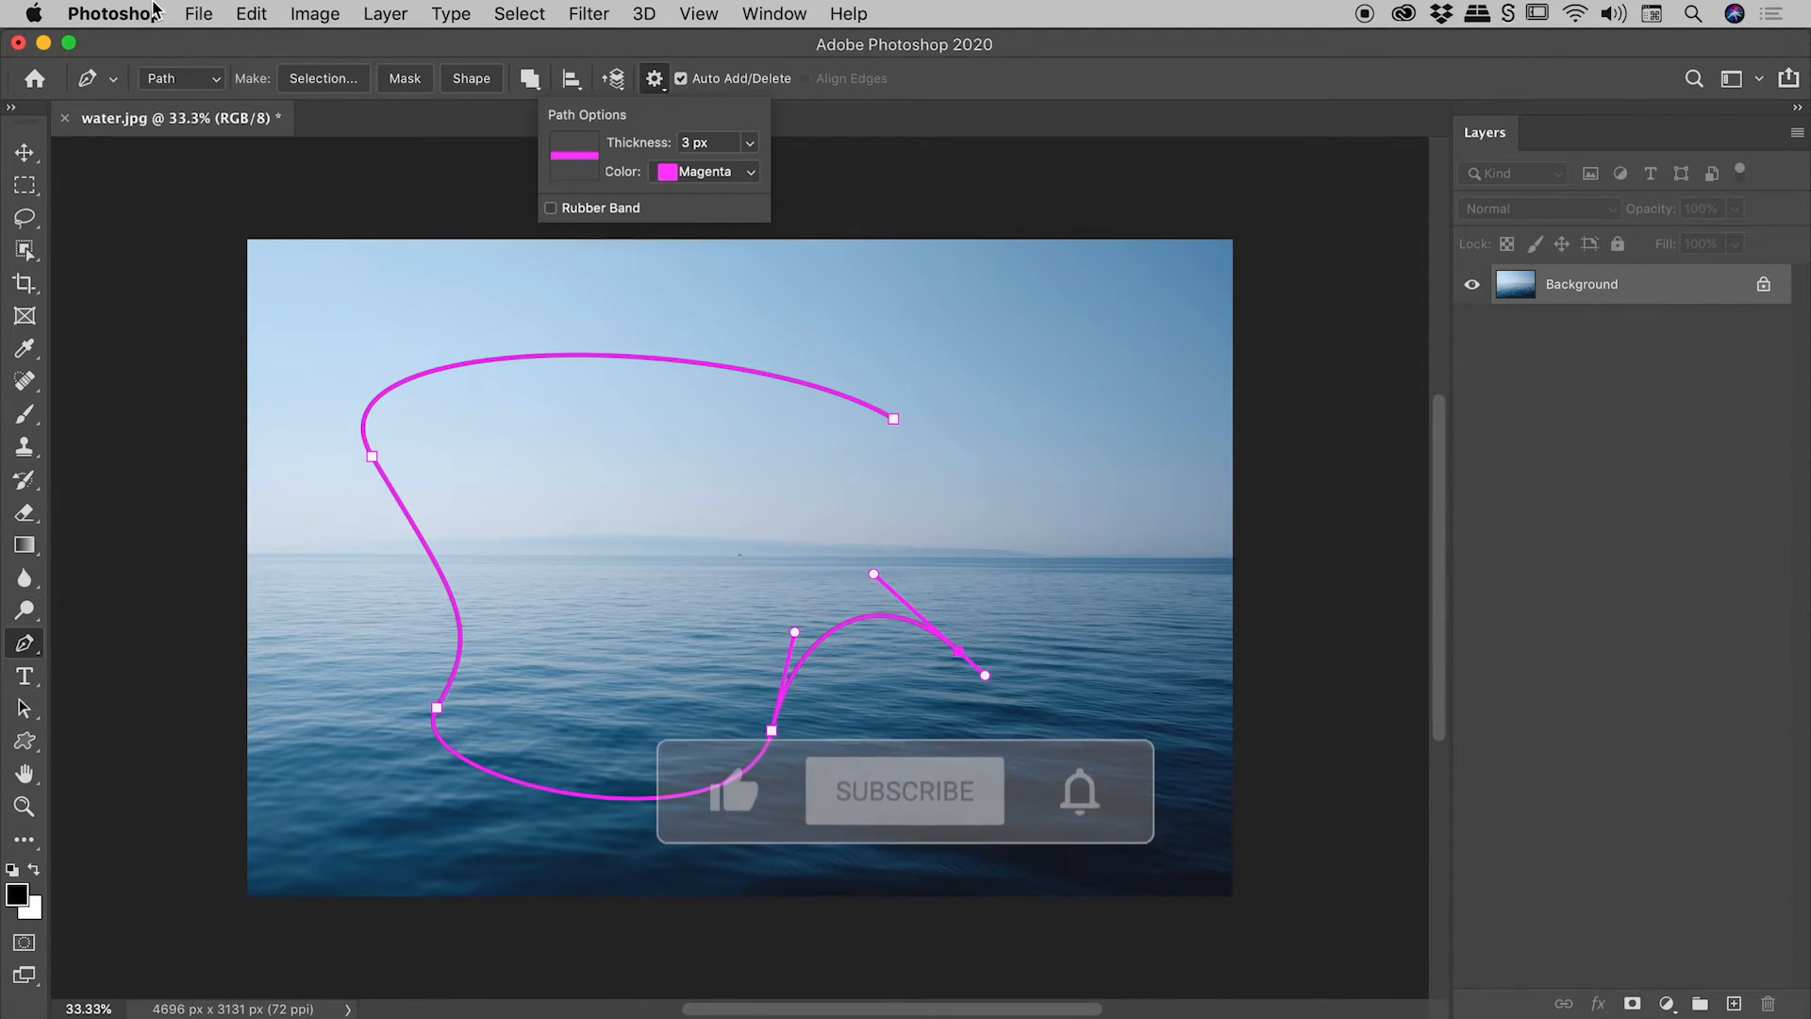
Step: Reach the Guides, Grid & Slices category of Preferences
left_click(114, 13)
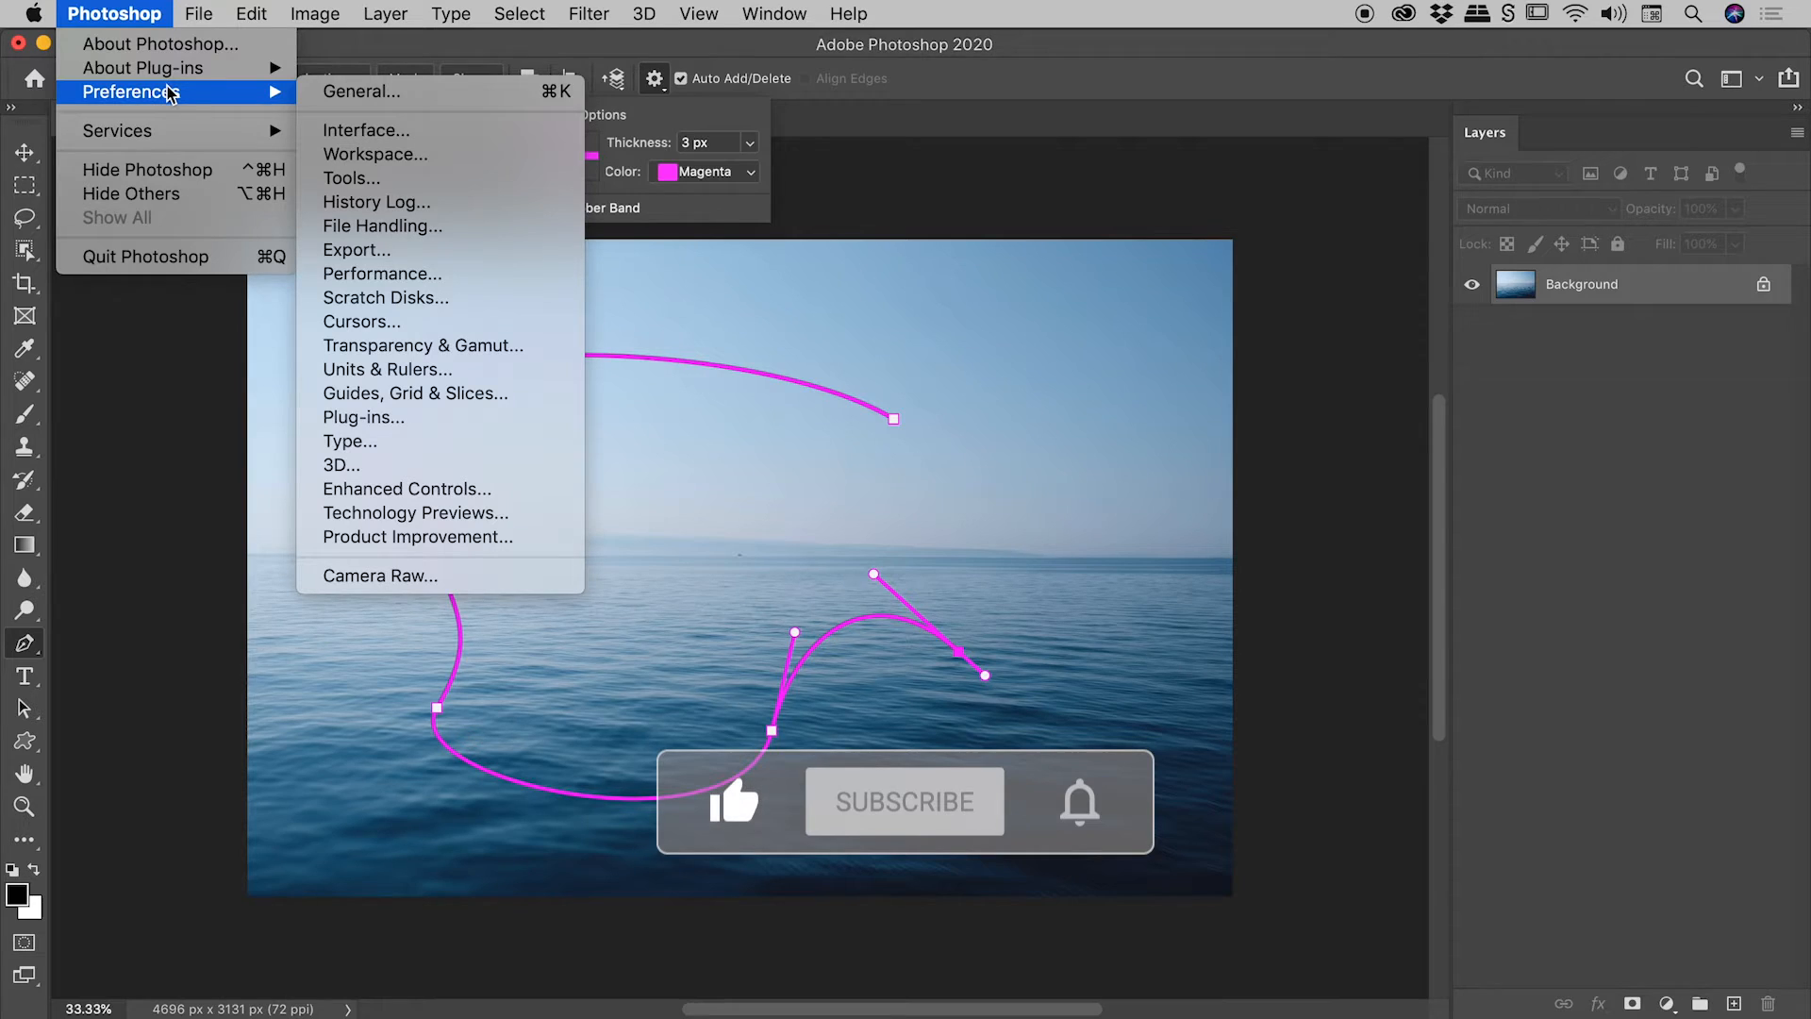
mouse_move(415, 393)
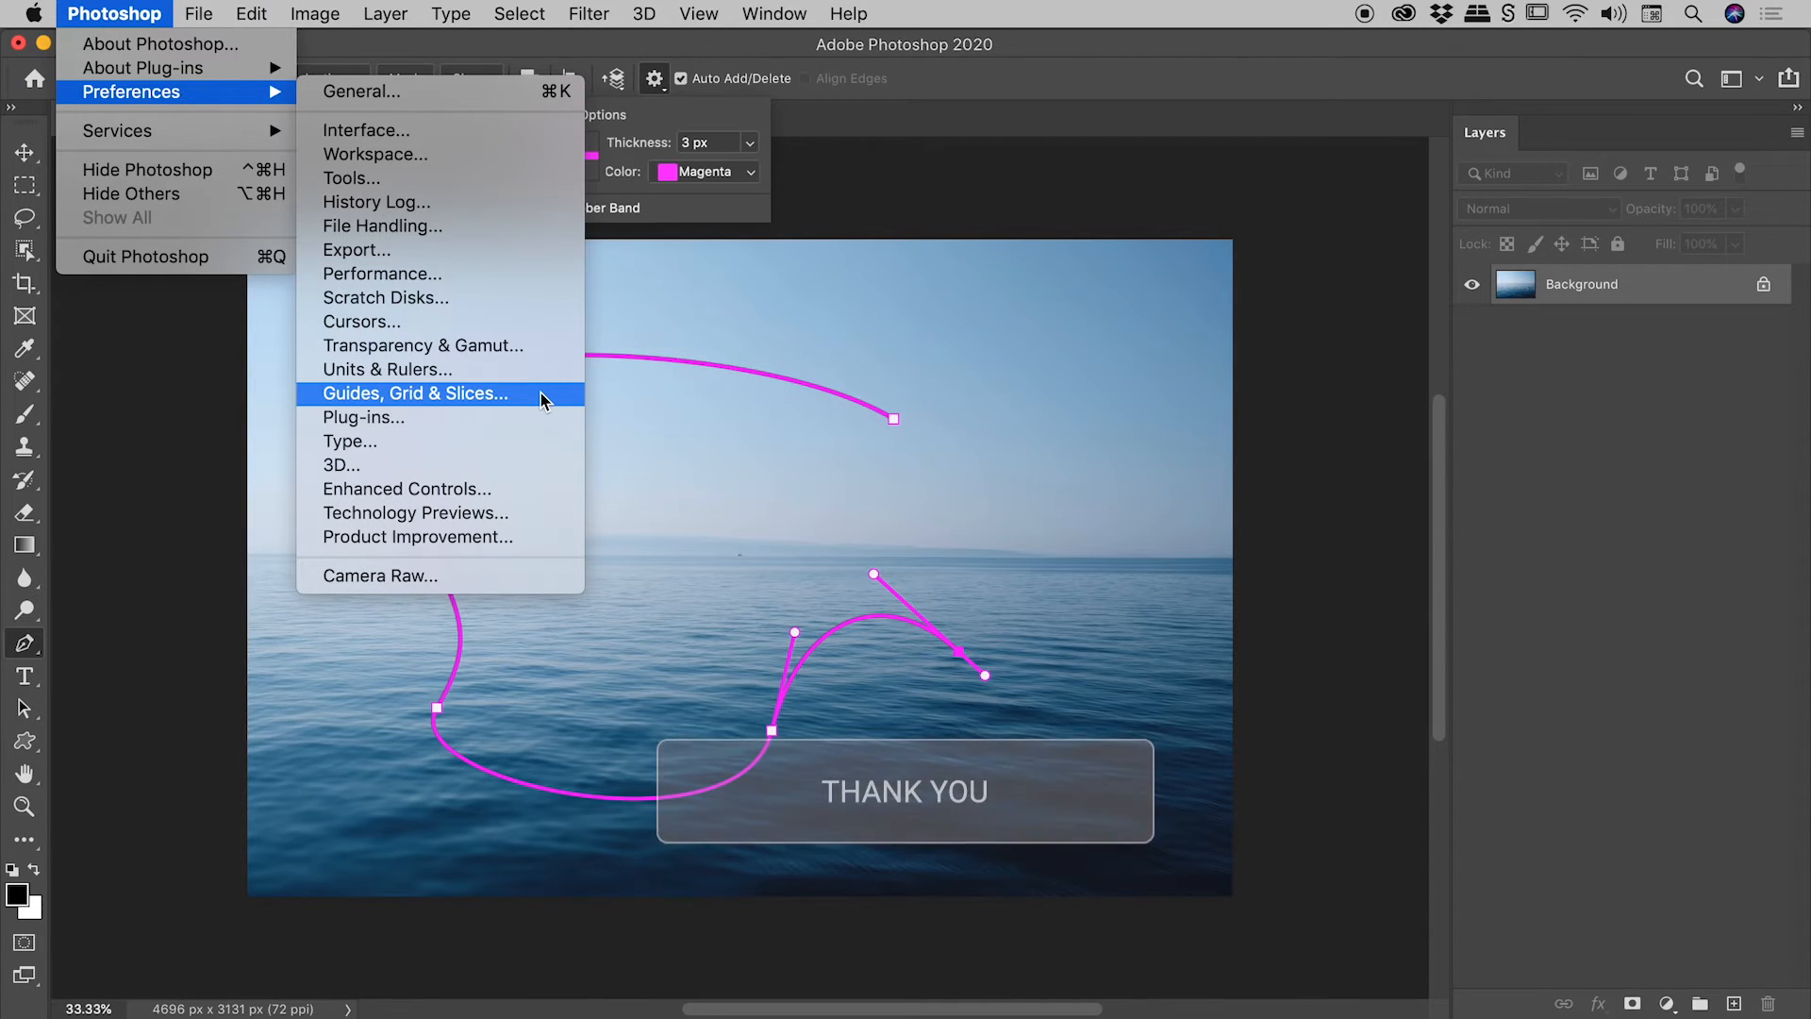
left_click(413, 392)
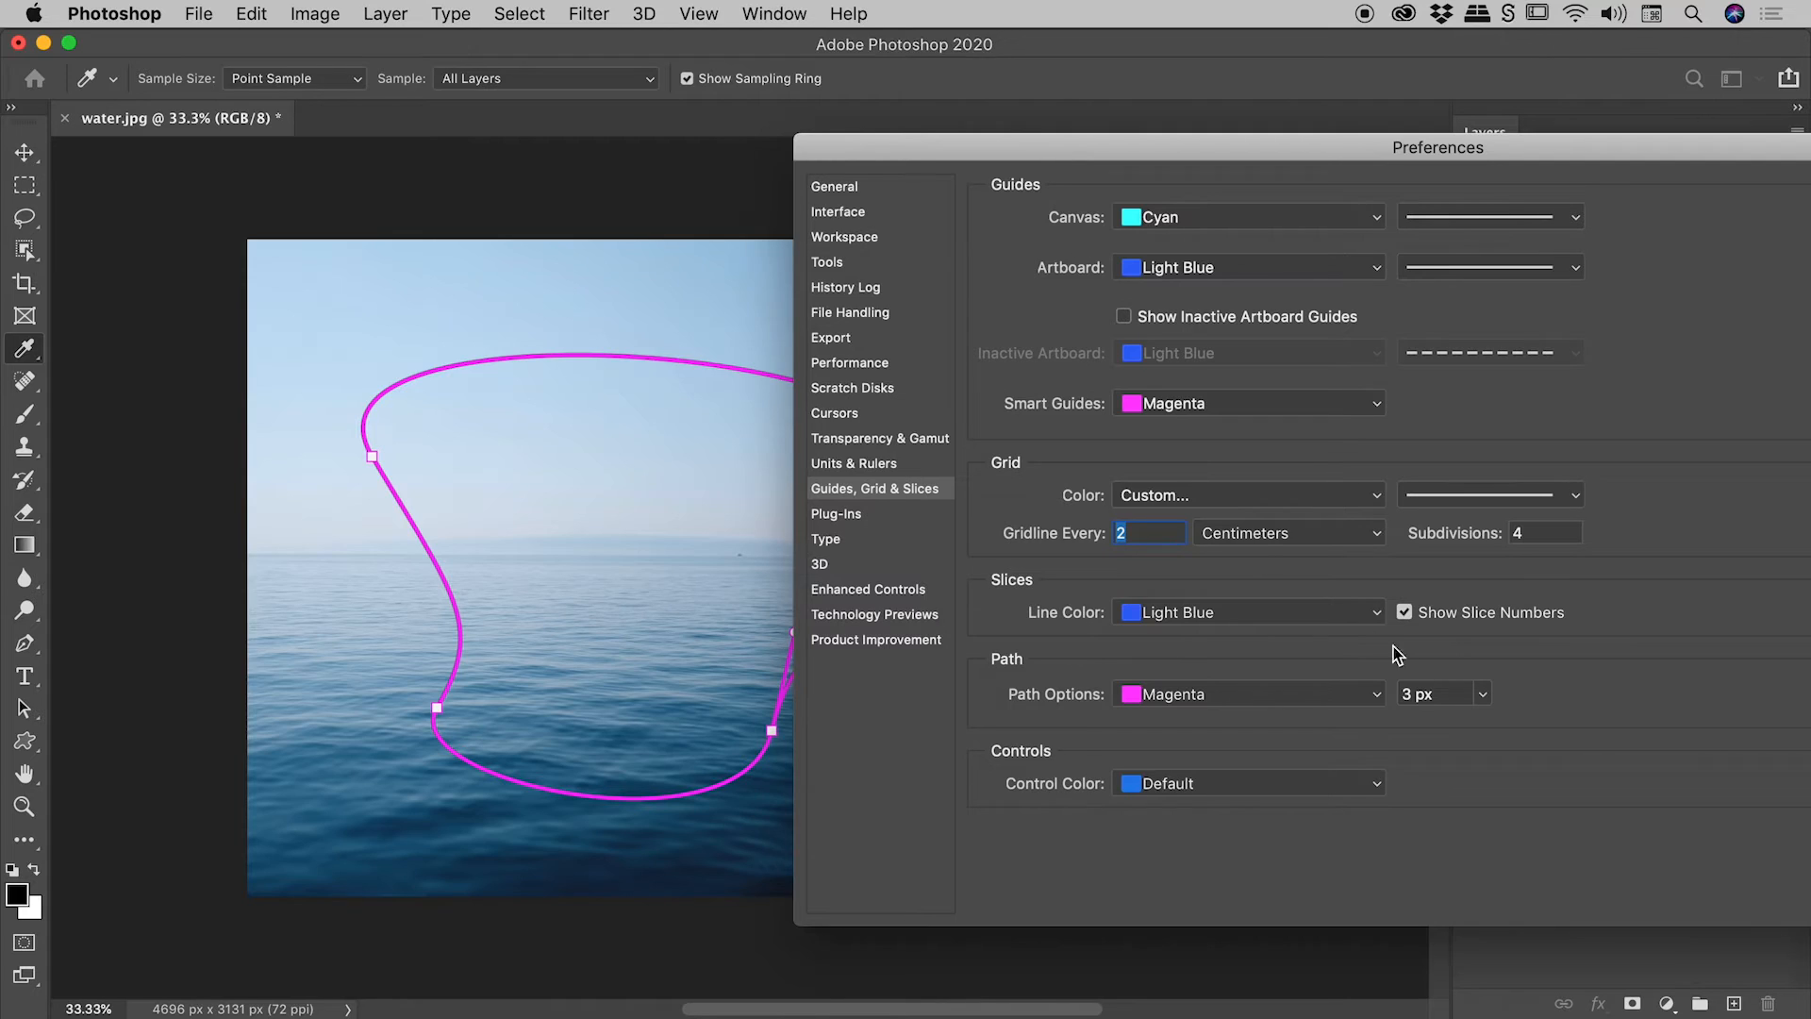
mouse_move(1479, 660)
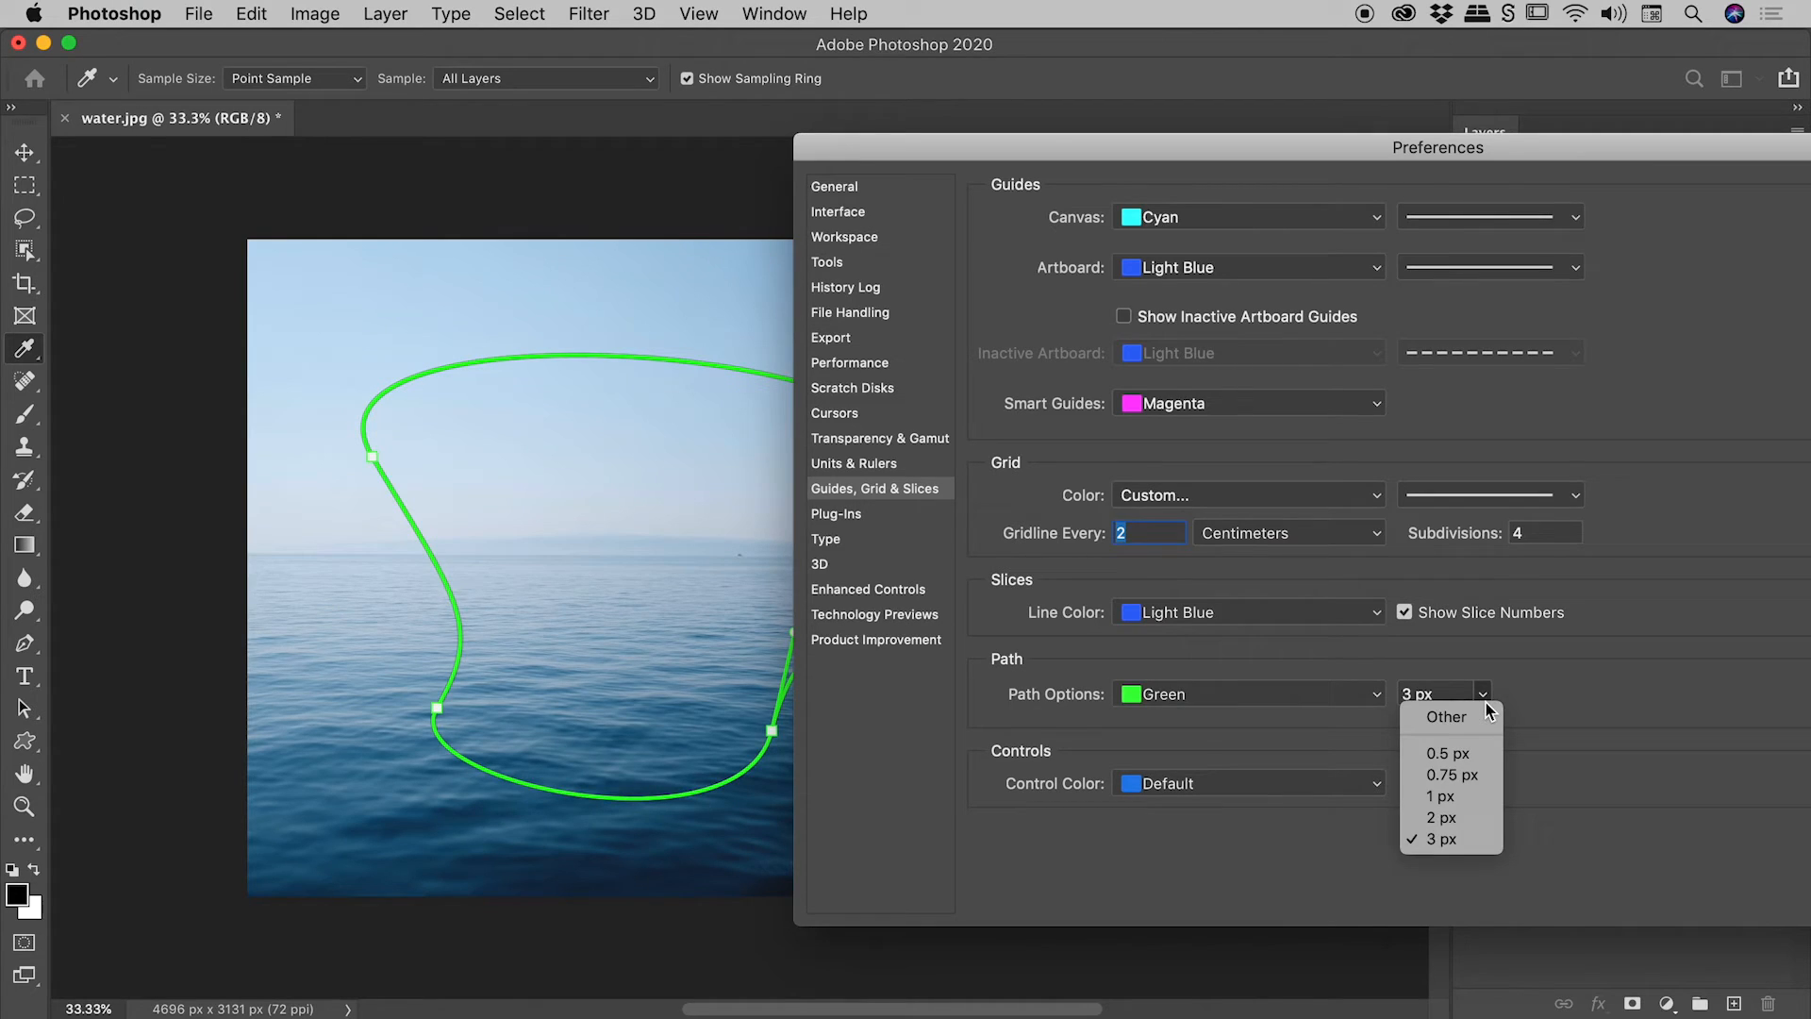
Step: Set the Path Options preference to green at 1 px thickness
left_click(1440, 796)
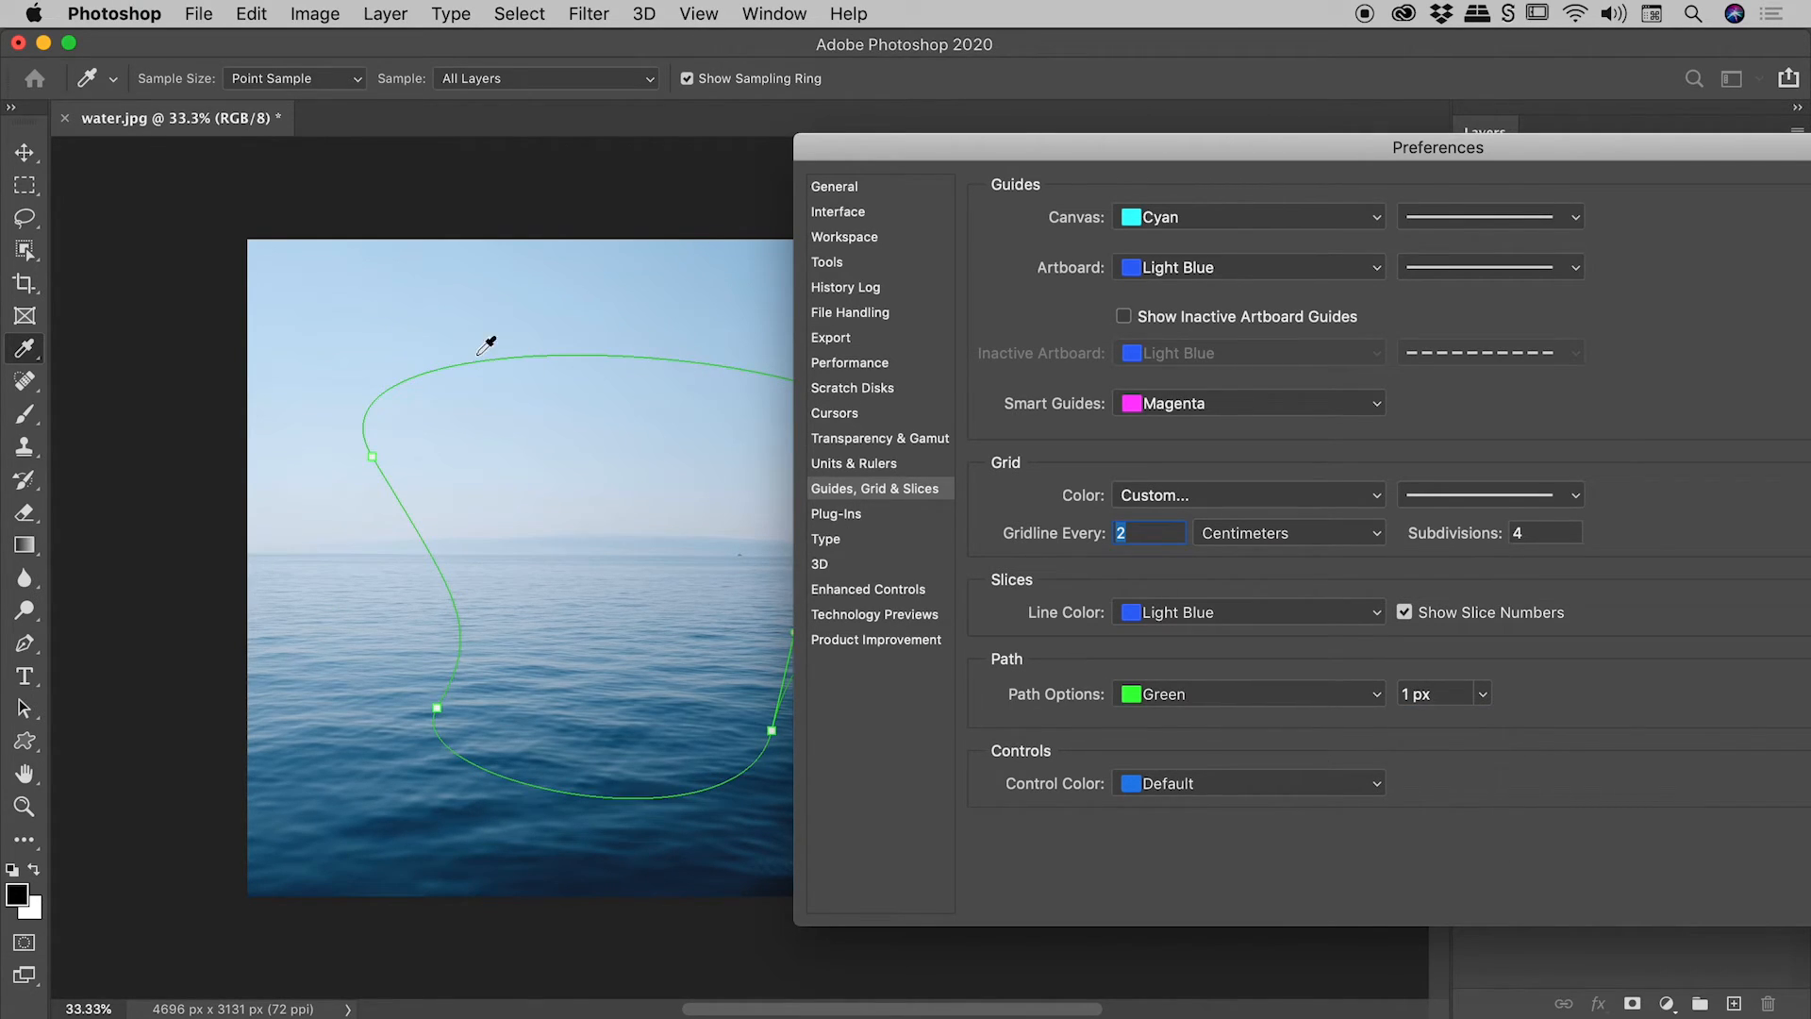